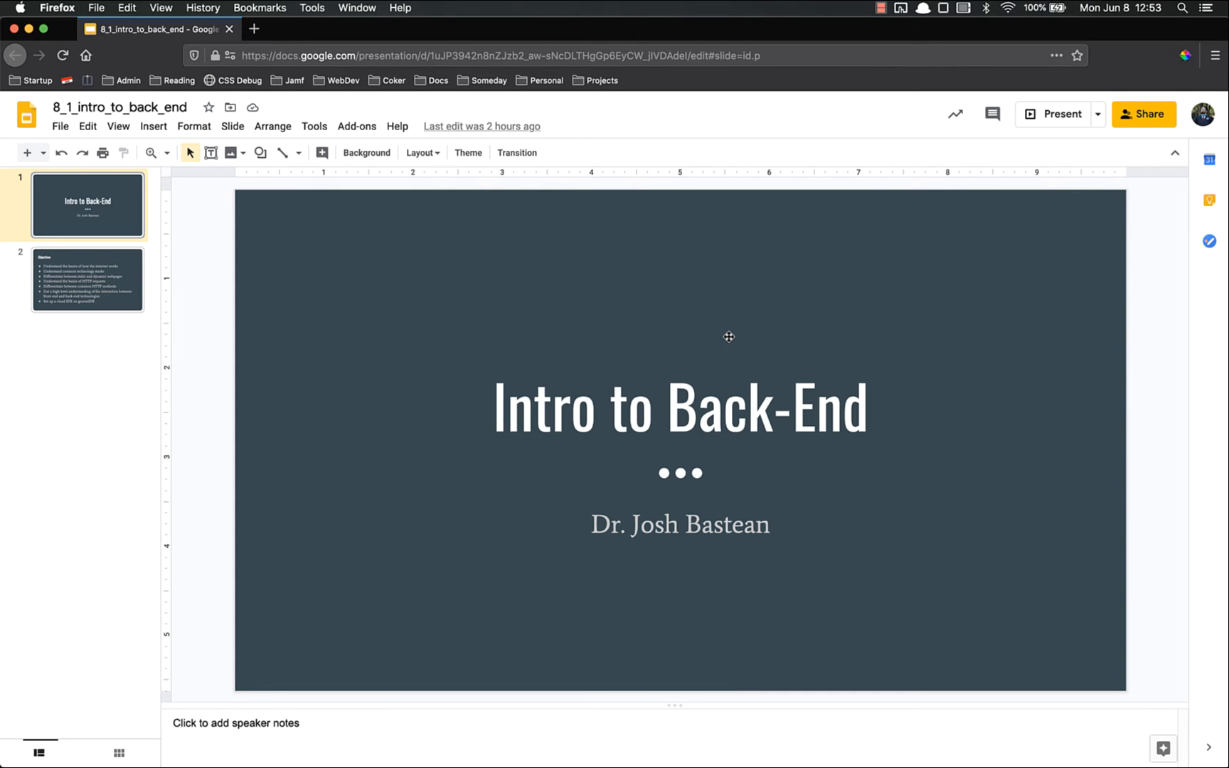
# Show the Objectives slide listing internet basics, HTTP and goormIDE cloud IDE setup.
pyautogui.click(87, 279)
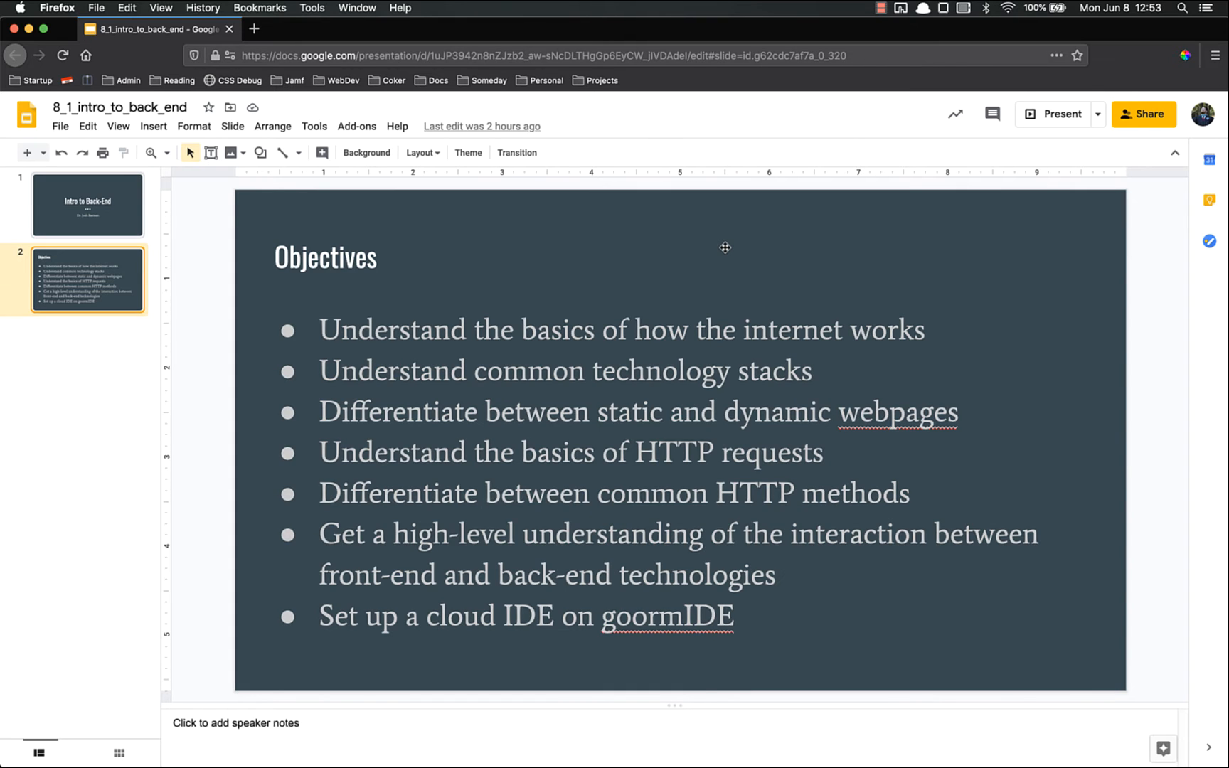
pyautogui.moveTo(745, 333)
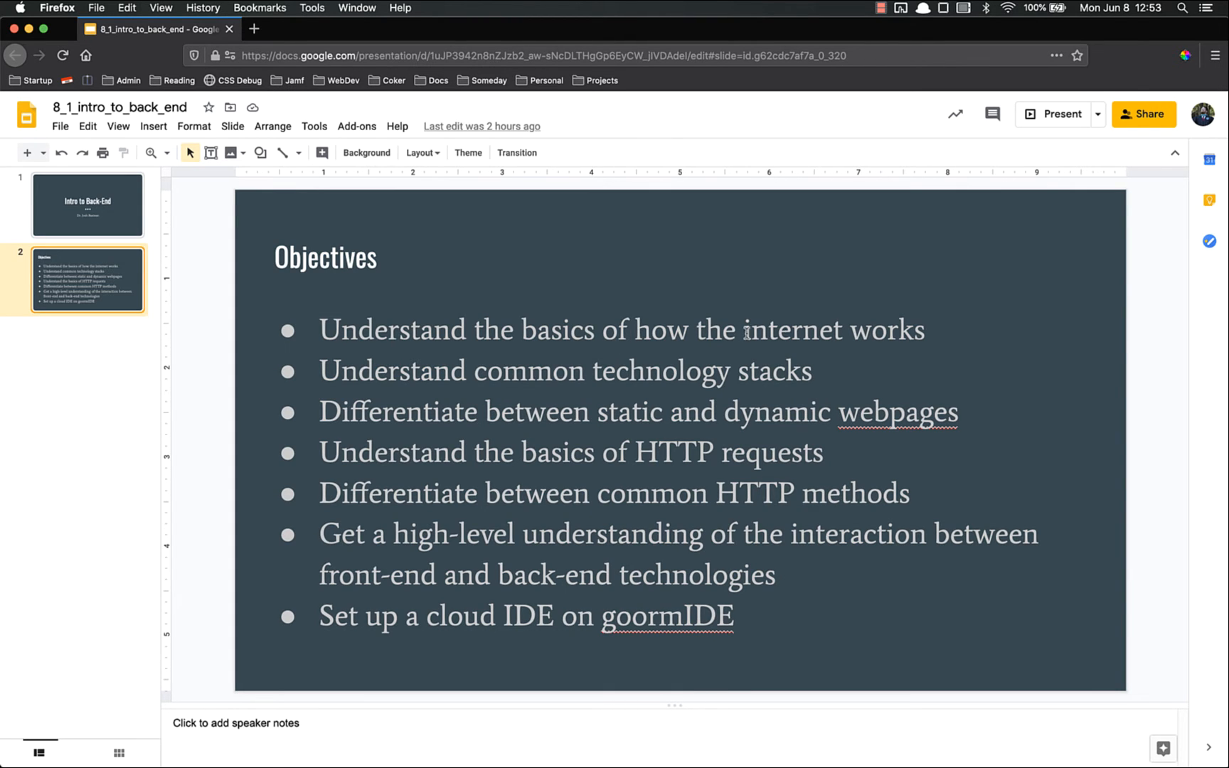
pyautogui.moveTo(917, 342)
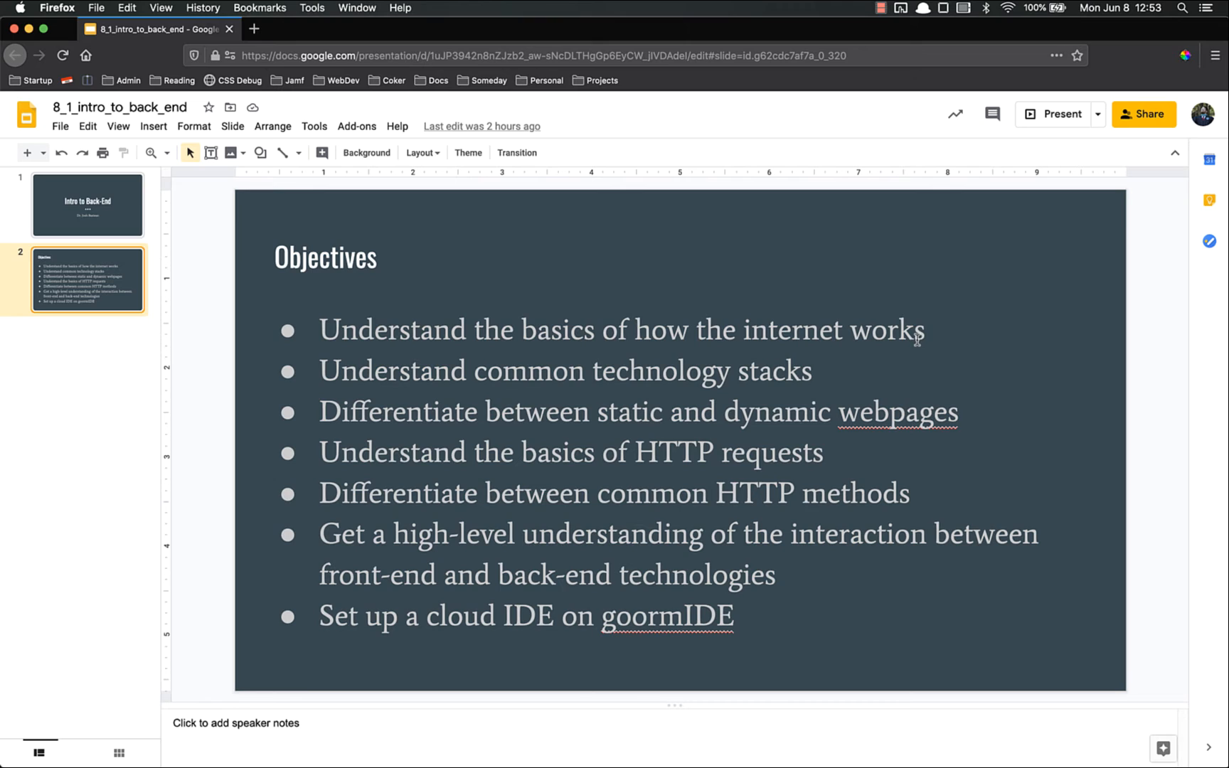
pyautogui.moveTo(933, 331)
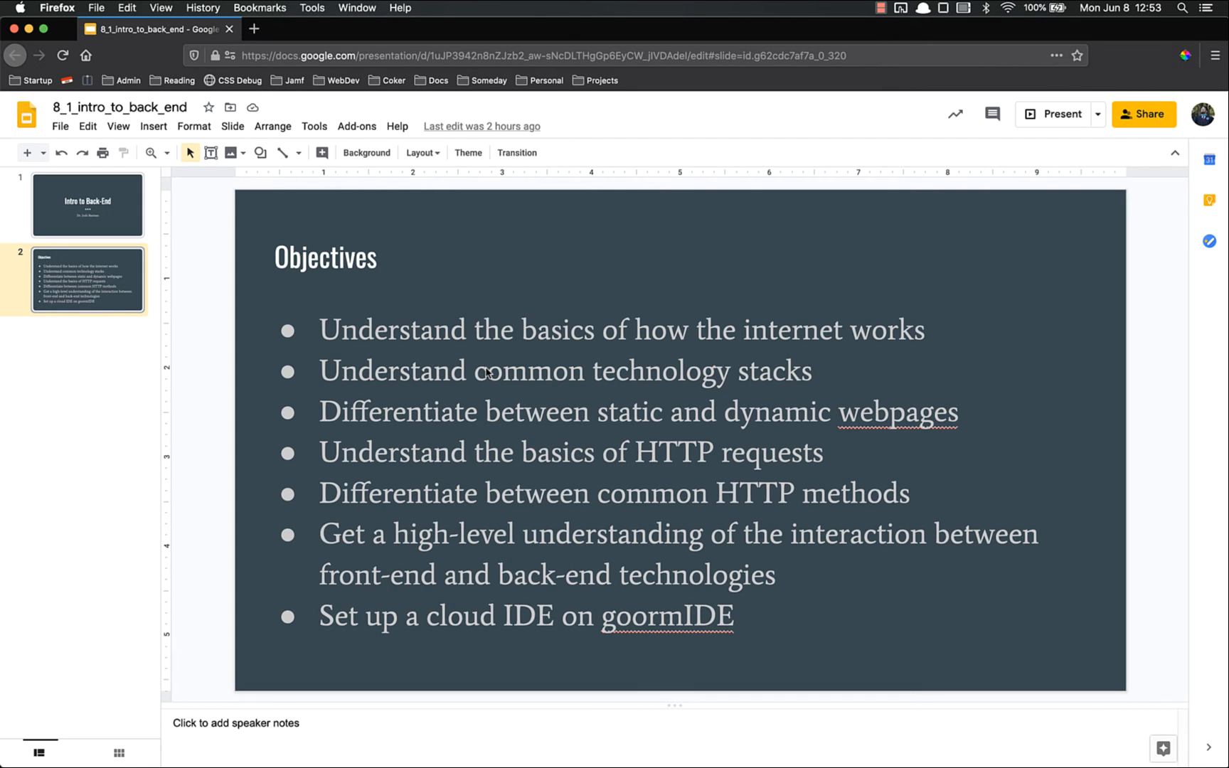
pyautogui.moveTo(368, 424)
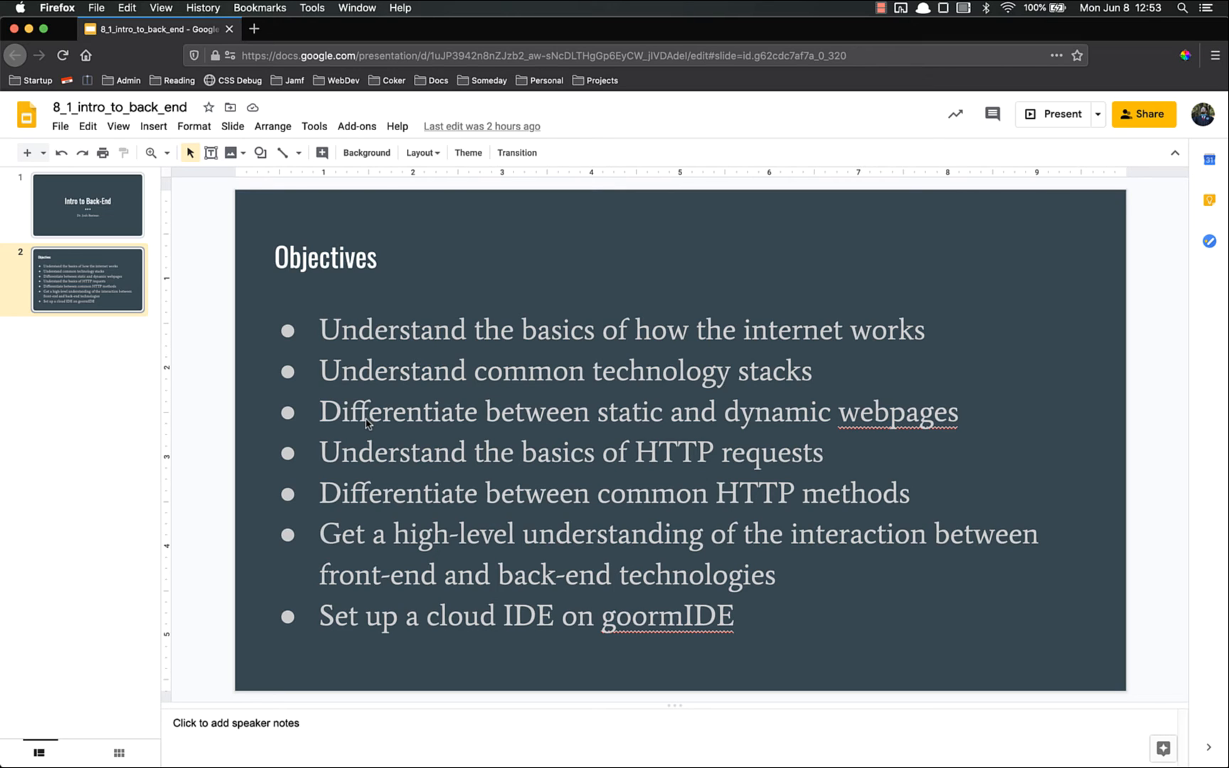
pyautogui.moveTo(412, 437)
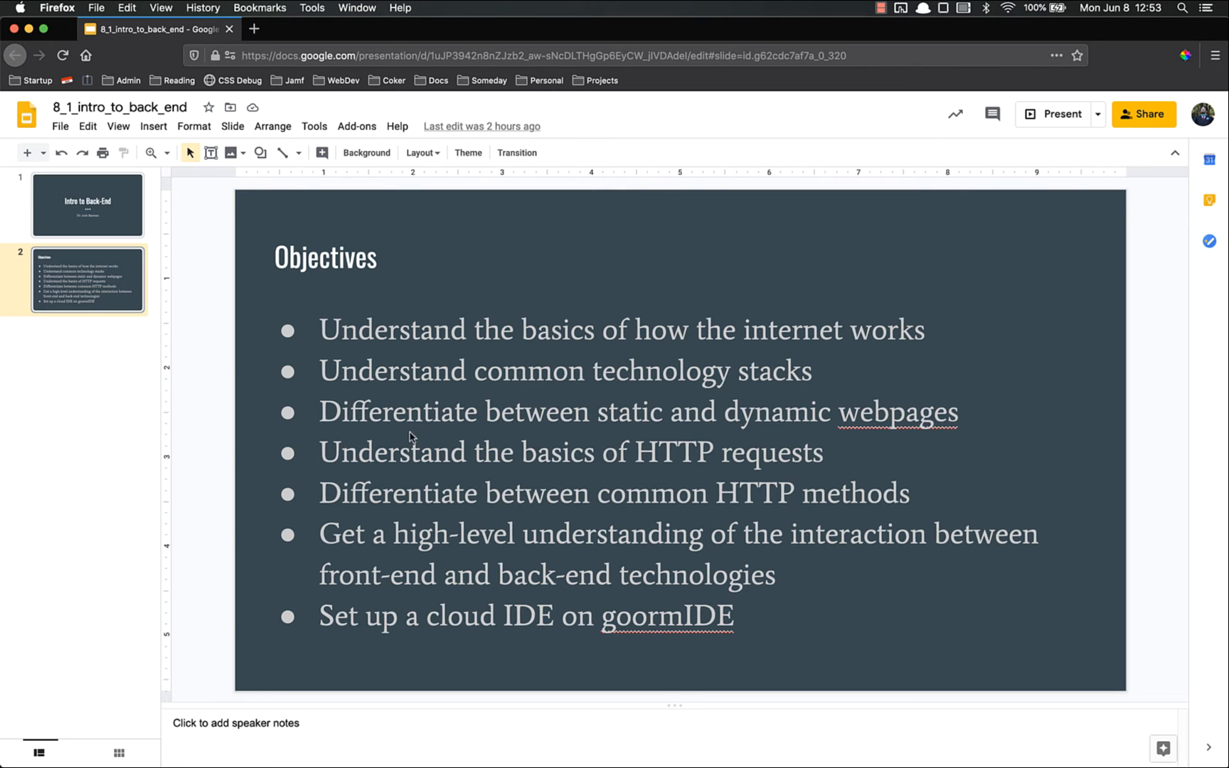
pyautogui.moveTo(505, 446)
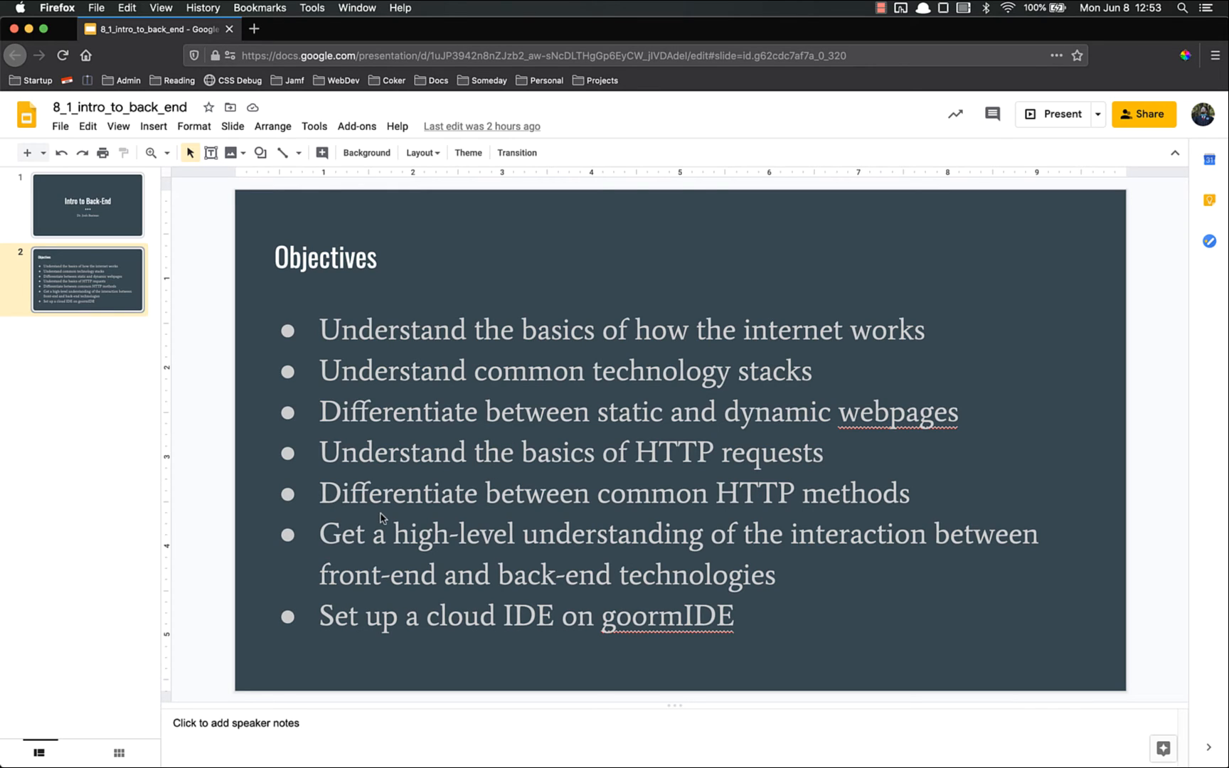
pyautogui.moveTo(758, 496)
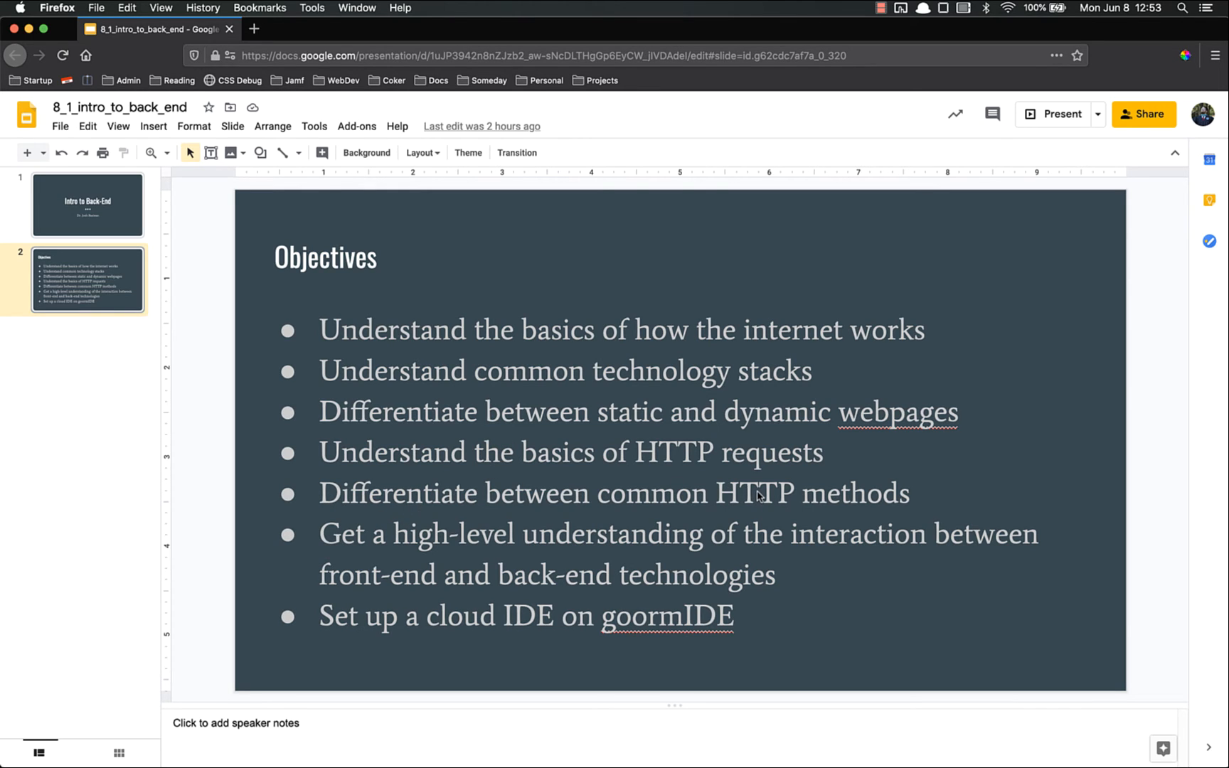
pyautogui.moveTo(849, 577)
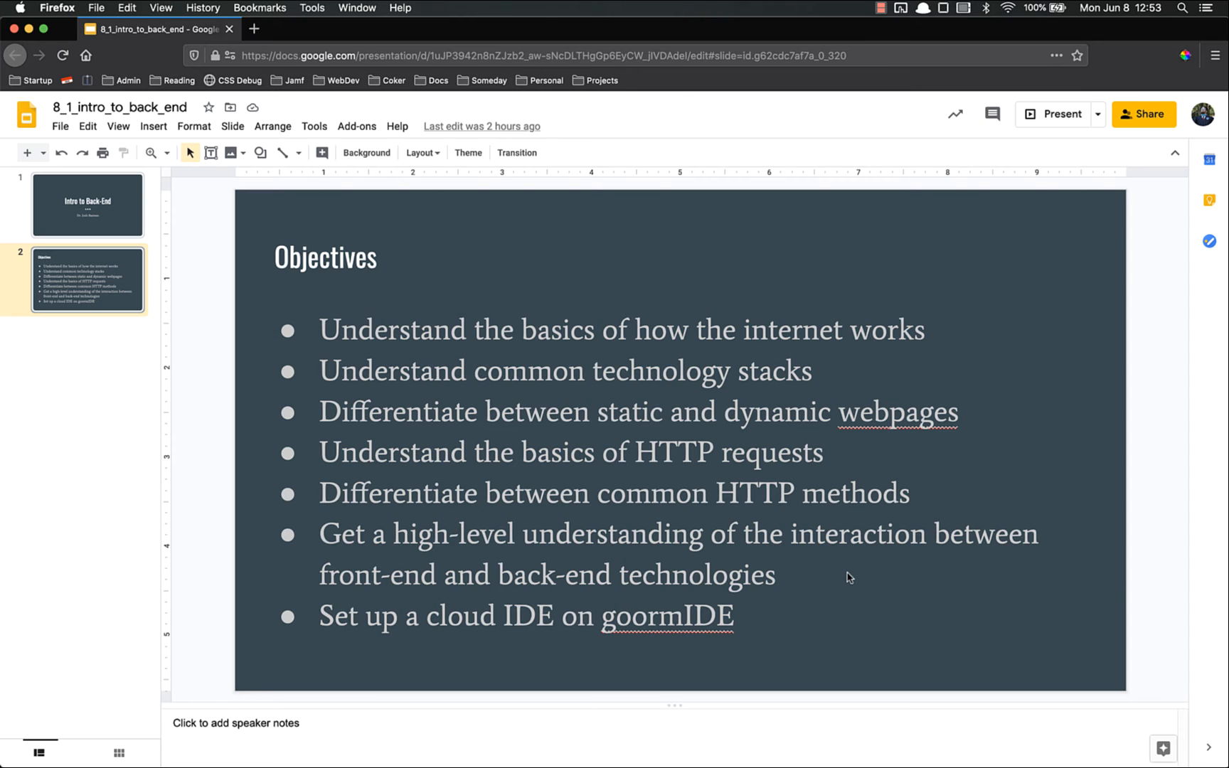
pyautogui.moveTo(683, 626)
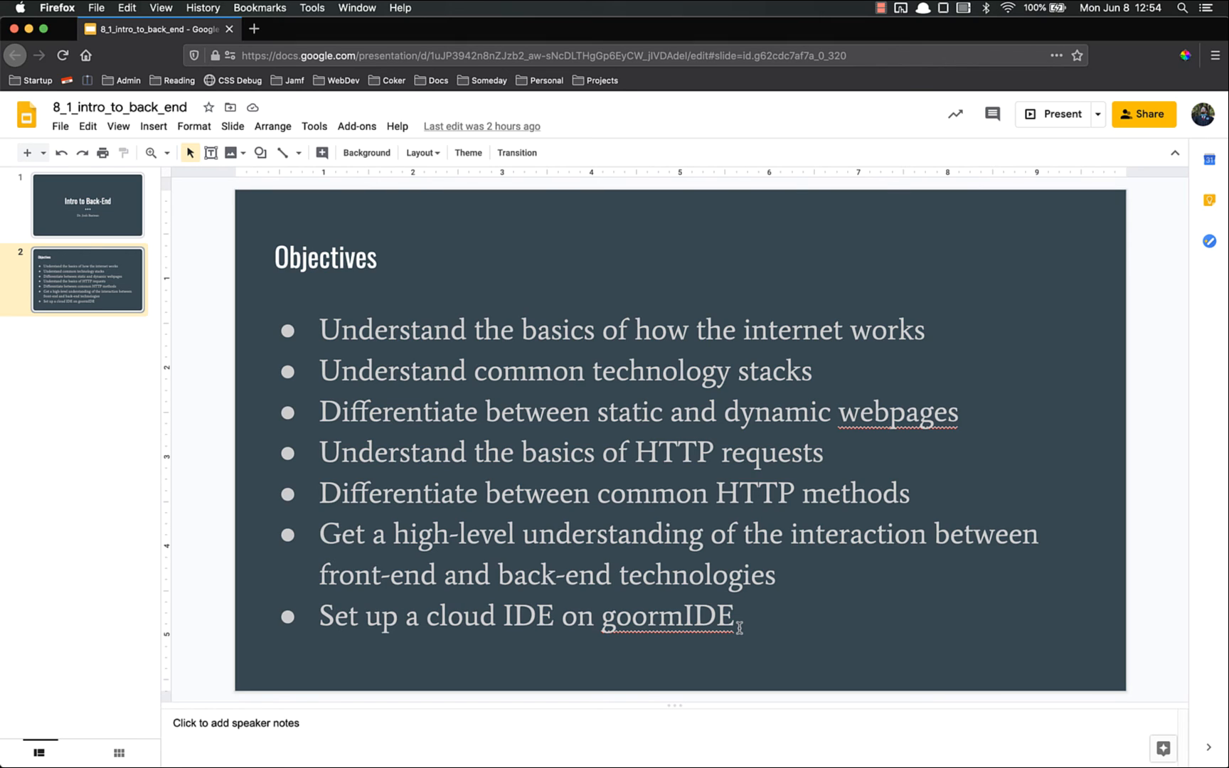
pyautogui.moveTo(755, 621)
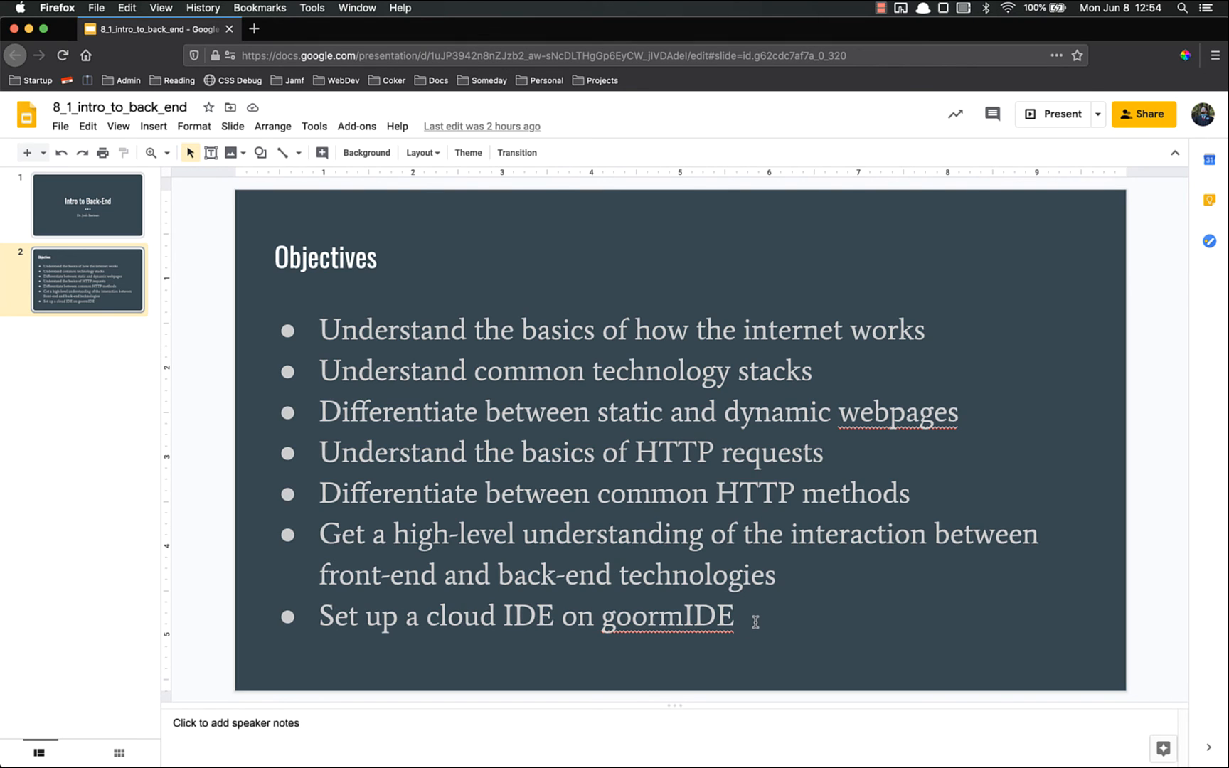